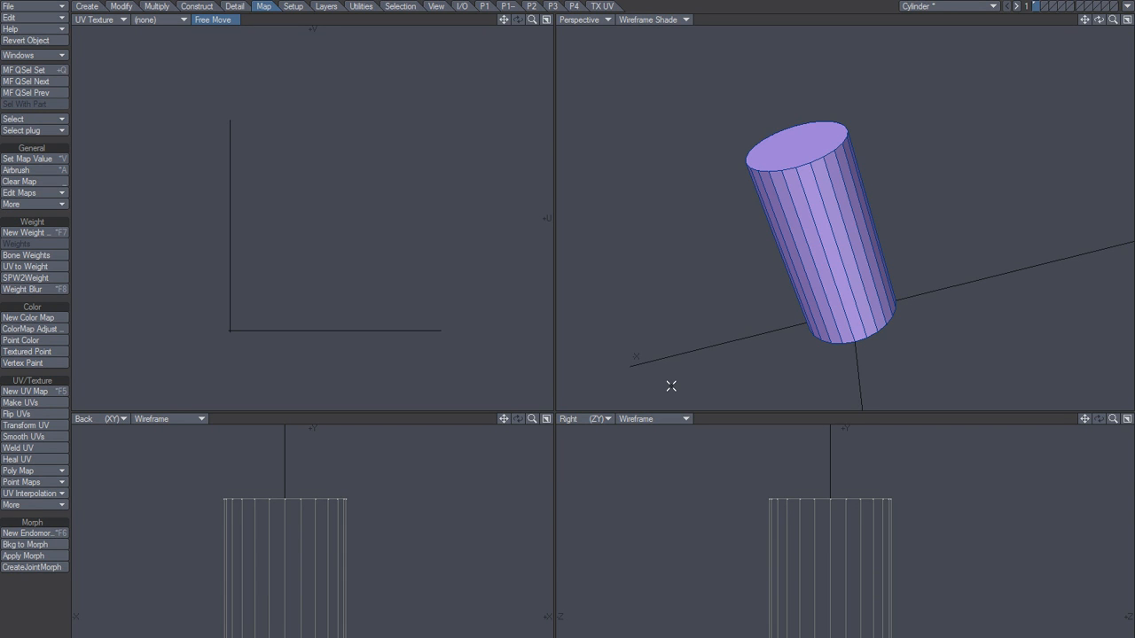
Run plg_Make_UV_Edit with Hide Handle on to unwrap the cylinder from the selected seam edges
{"action": "left_click", "coordinate": [602, 6]}
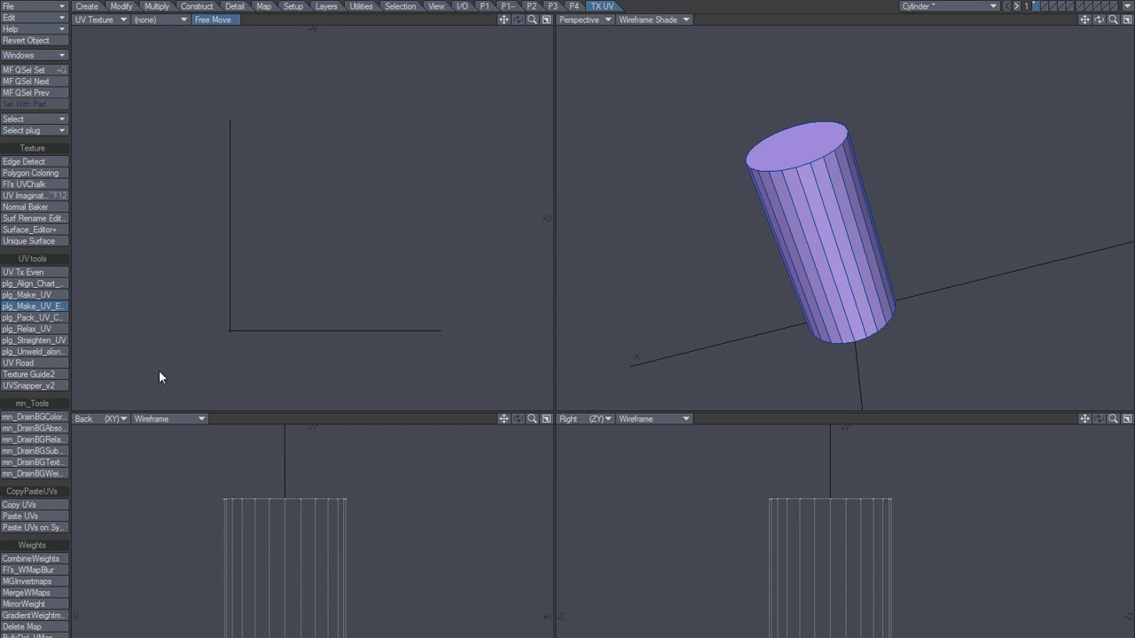
{"action": "left_click", "coordinate": [34, 306]}
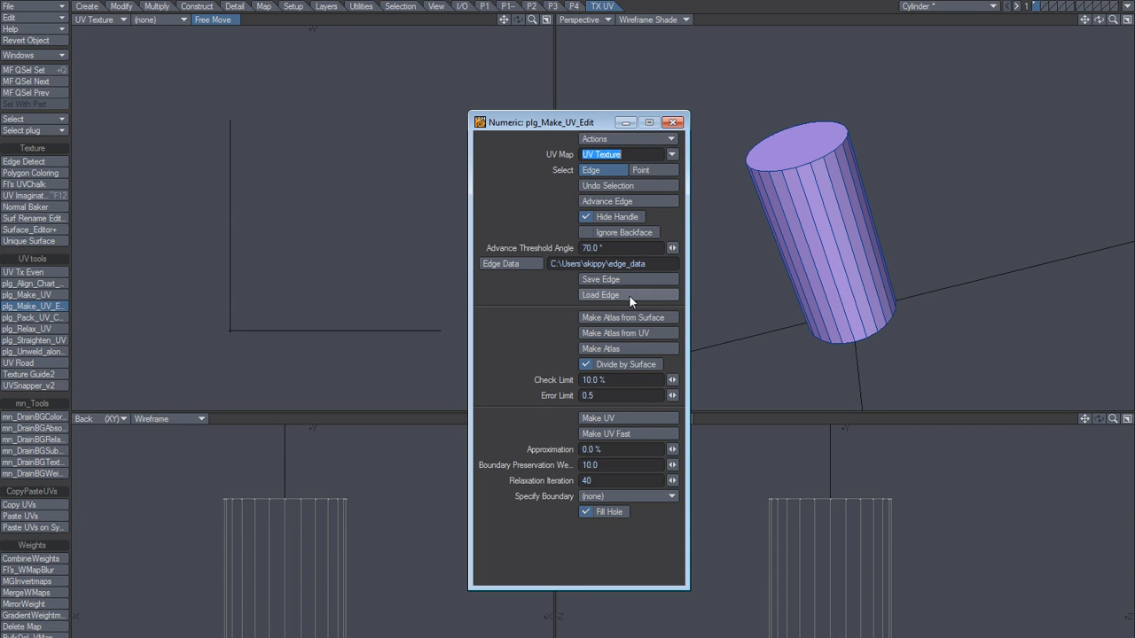
{"action": "mouse_move", "coordinate": [848, 212]}
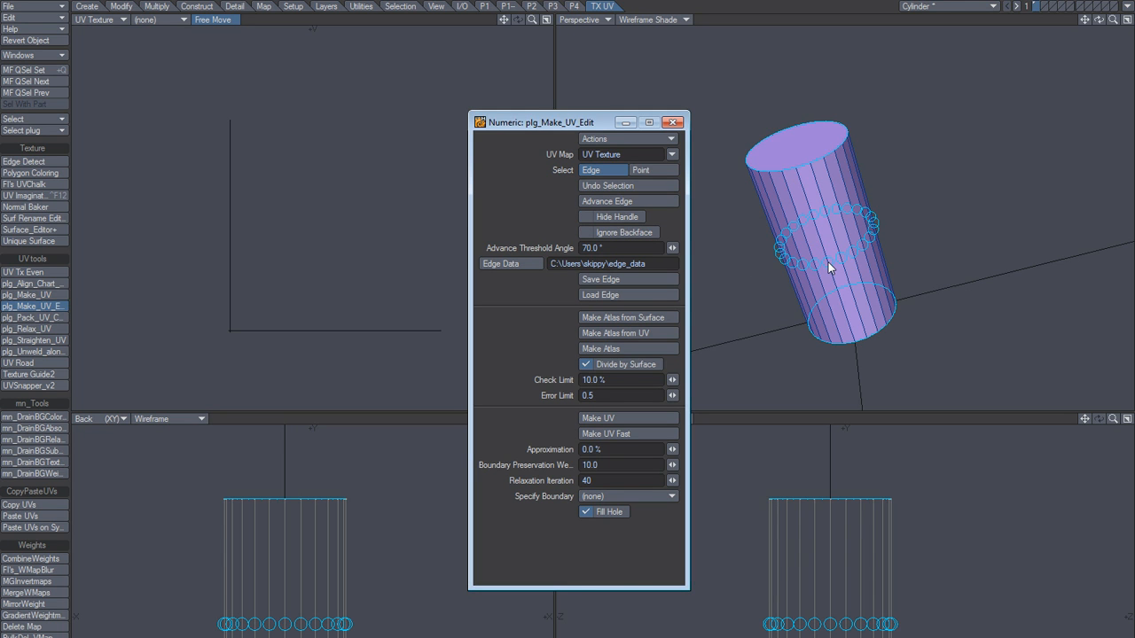
{"action": "left_click", "coordinate": [611, 216]}
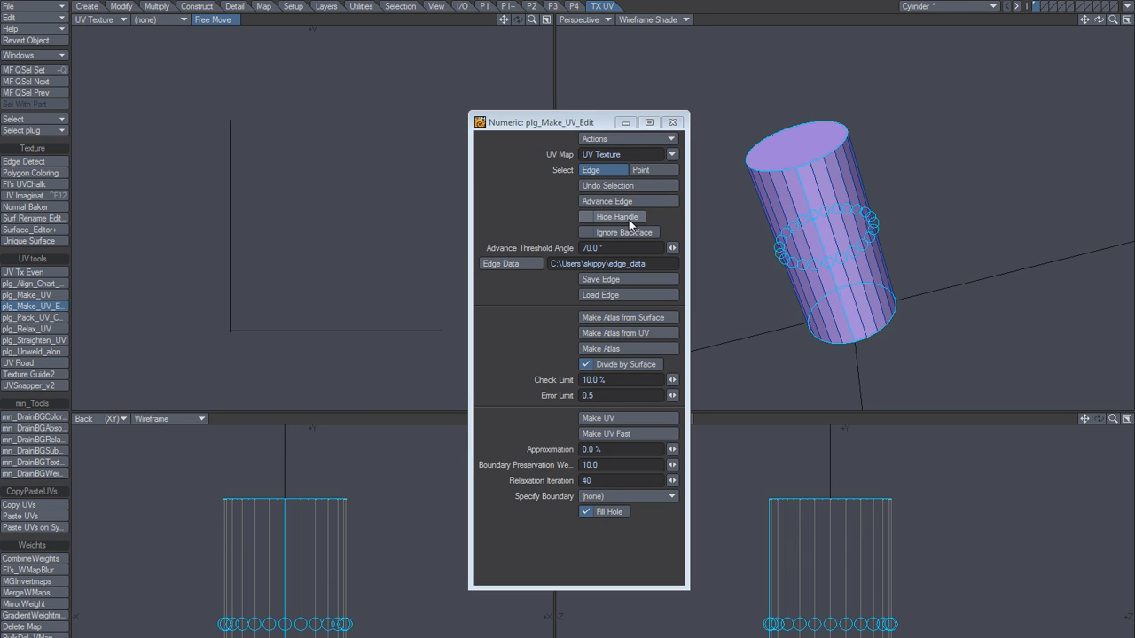
{"action": "left_click", "coordinate": [585, 216]}
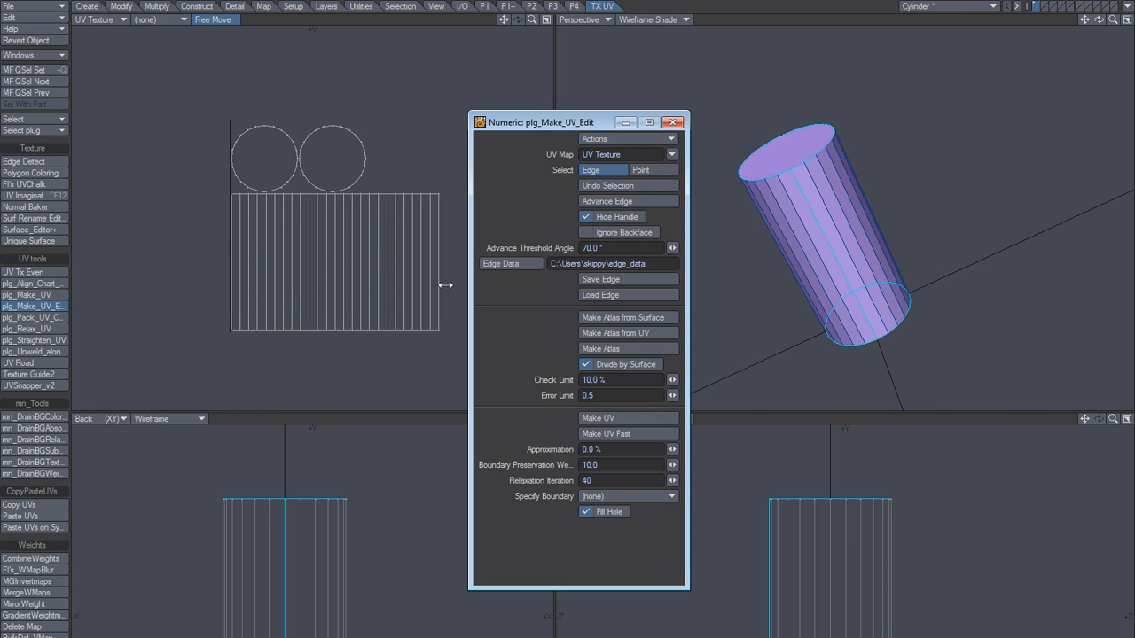
{"action": "mouse_move", "coordinate": [386, 315]}
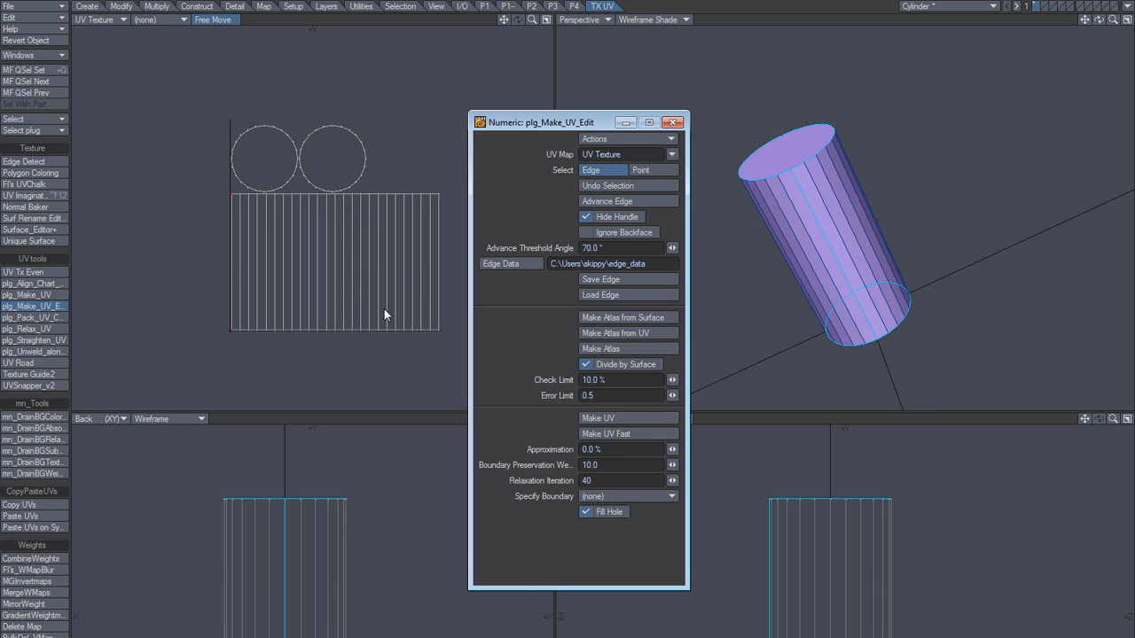
Dismiss the plg_Make_UV_Edit panel and undo the generated UV layout
{"action": "left_click", "coordinate": [672, 123]}
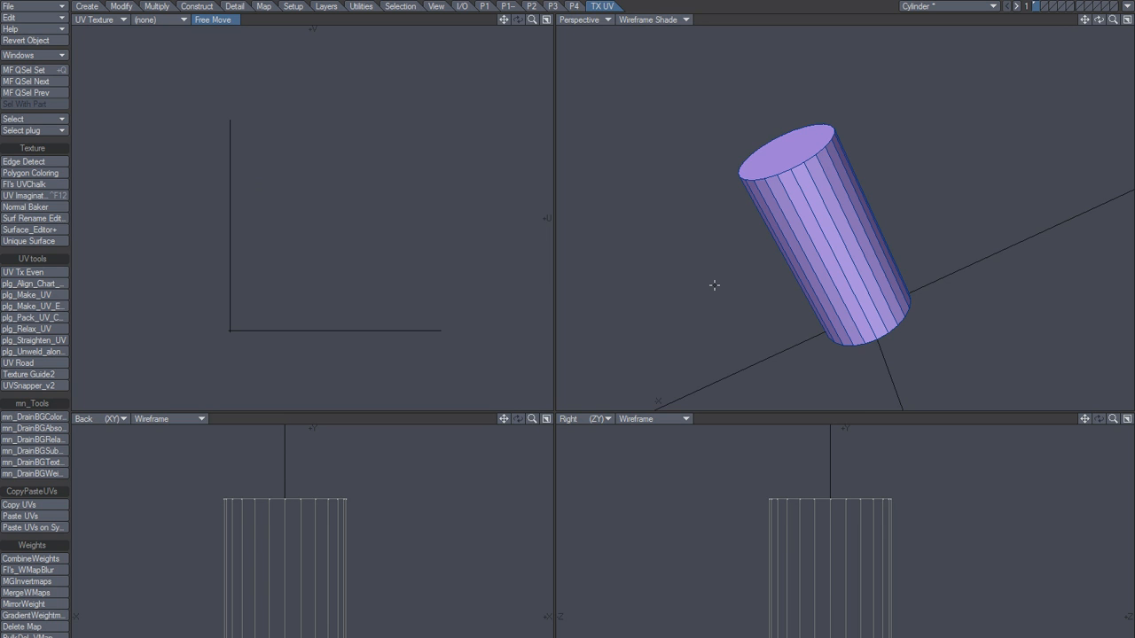
{"action": "mouse_move", "coordinate": [276, 16]}
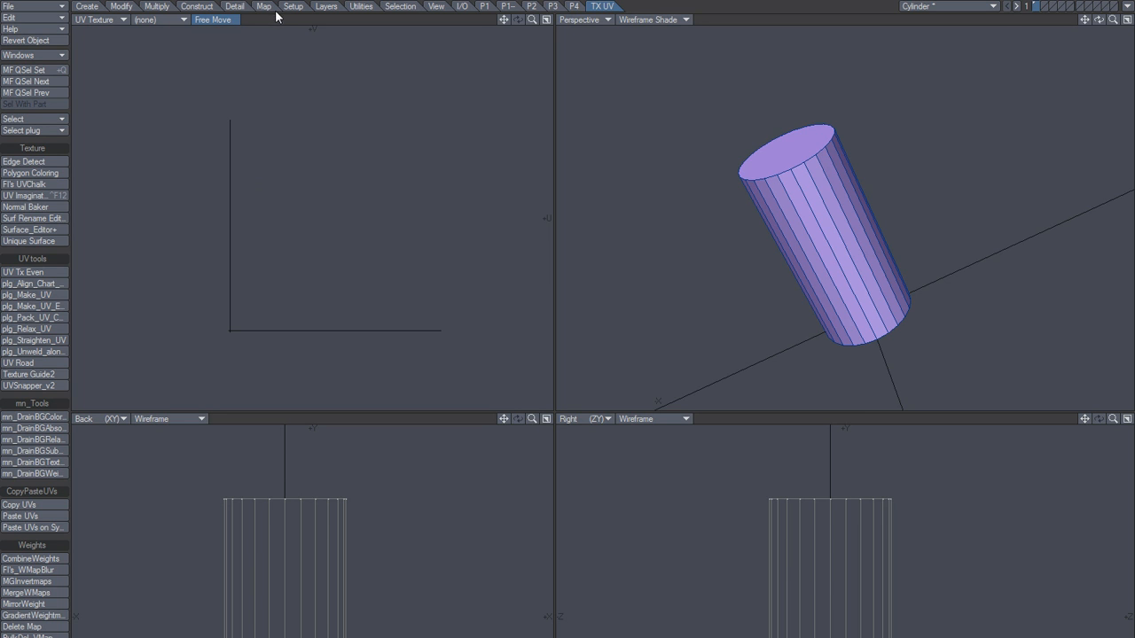
Set the Texture Guide to a cylindrical projection with Make UVs enabled
{"action": "left_click", "coordinate": [238, 6]}
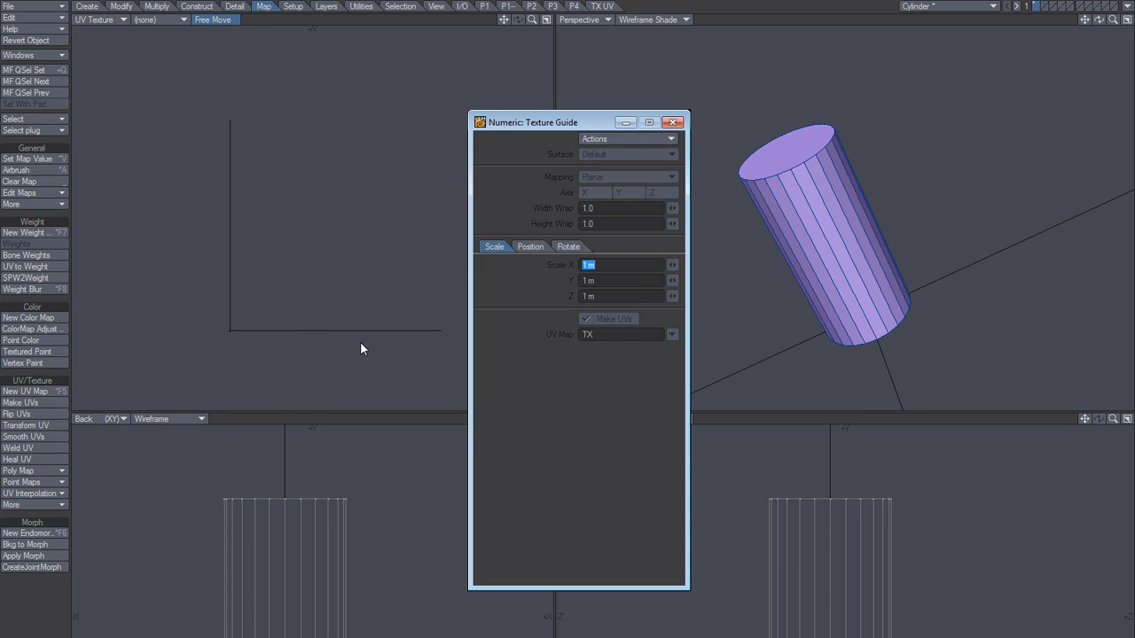
{"action": "left_click", "coordinate": [662, 192]}
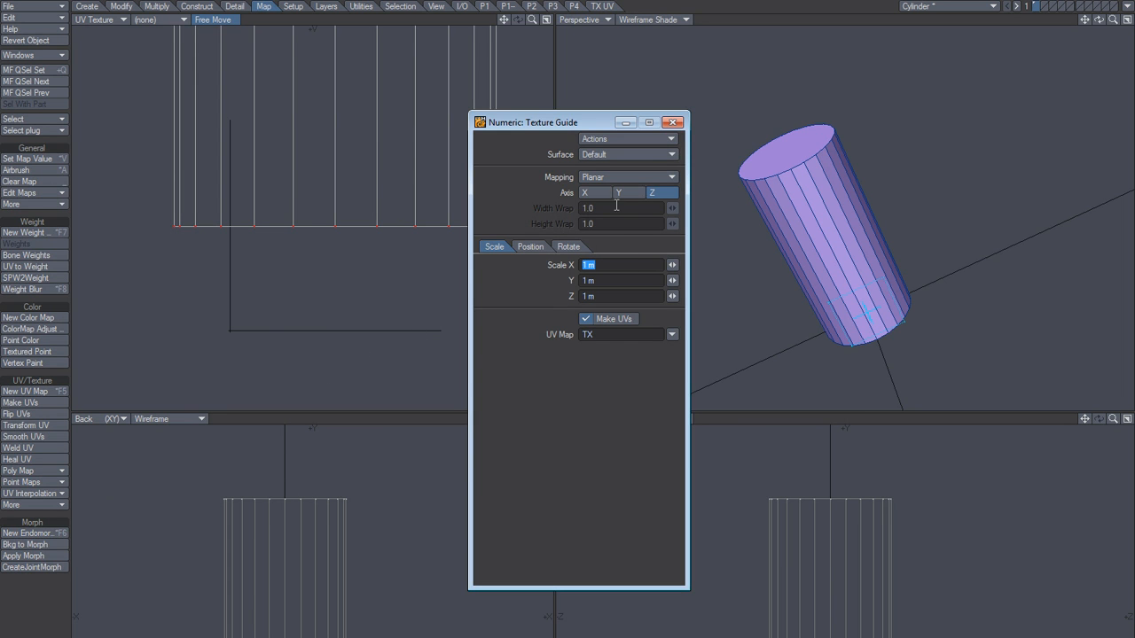
{"action": "left_click", "coordinate": [628, 176]}
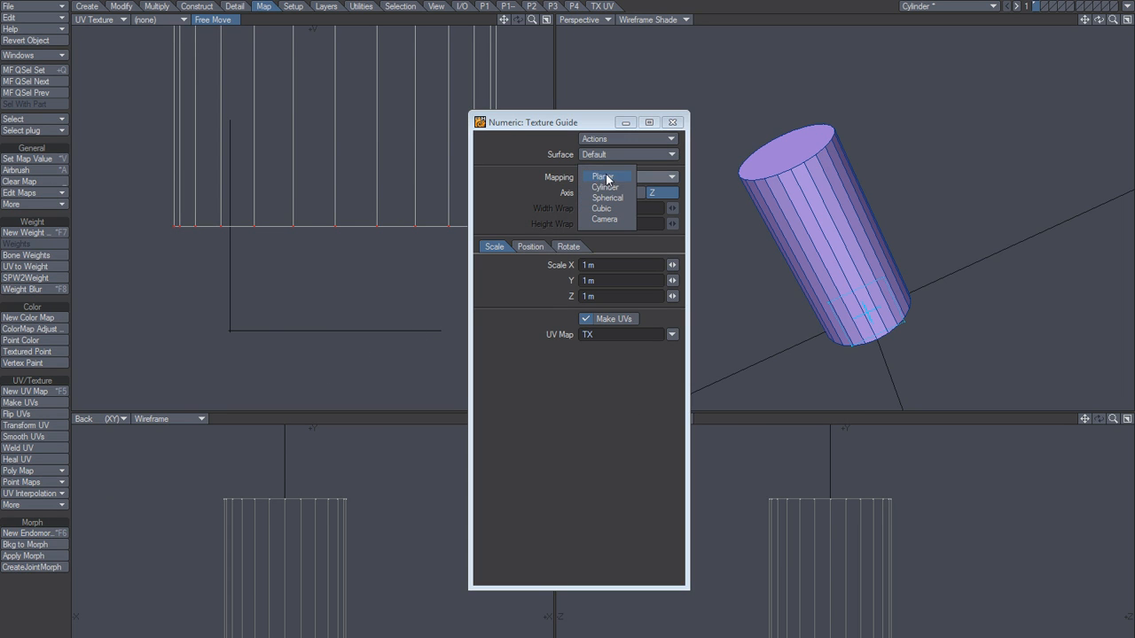
{"action": "left_click", "coordinate": [606, 188]}
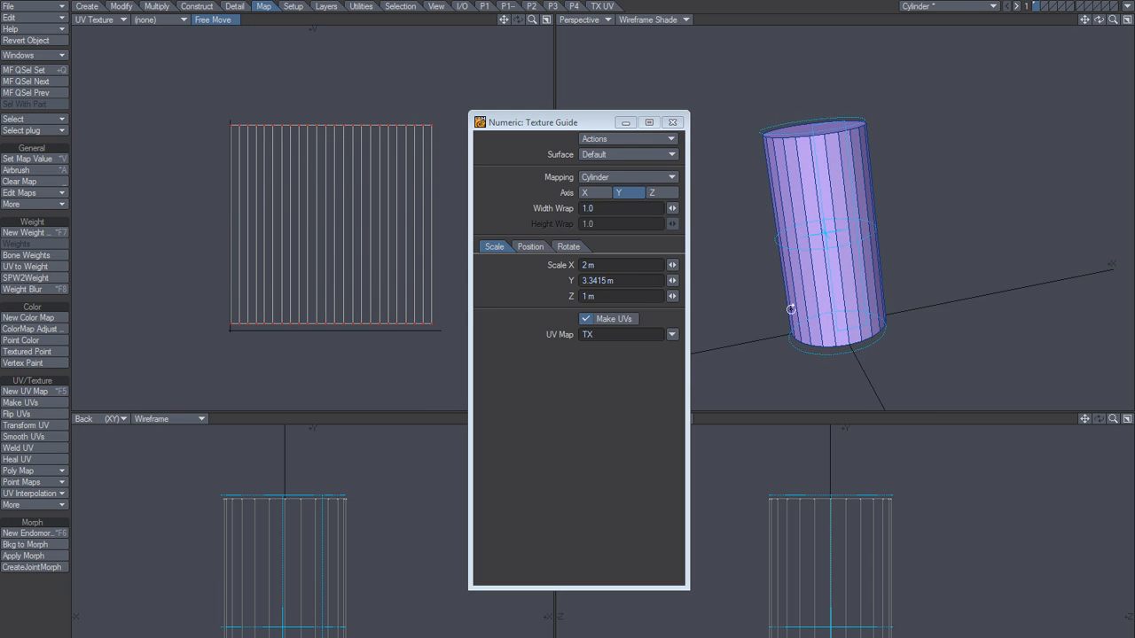
{"action": "mouse_move", "coordinate": [424, 345]}
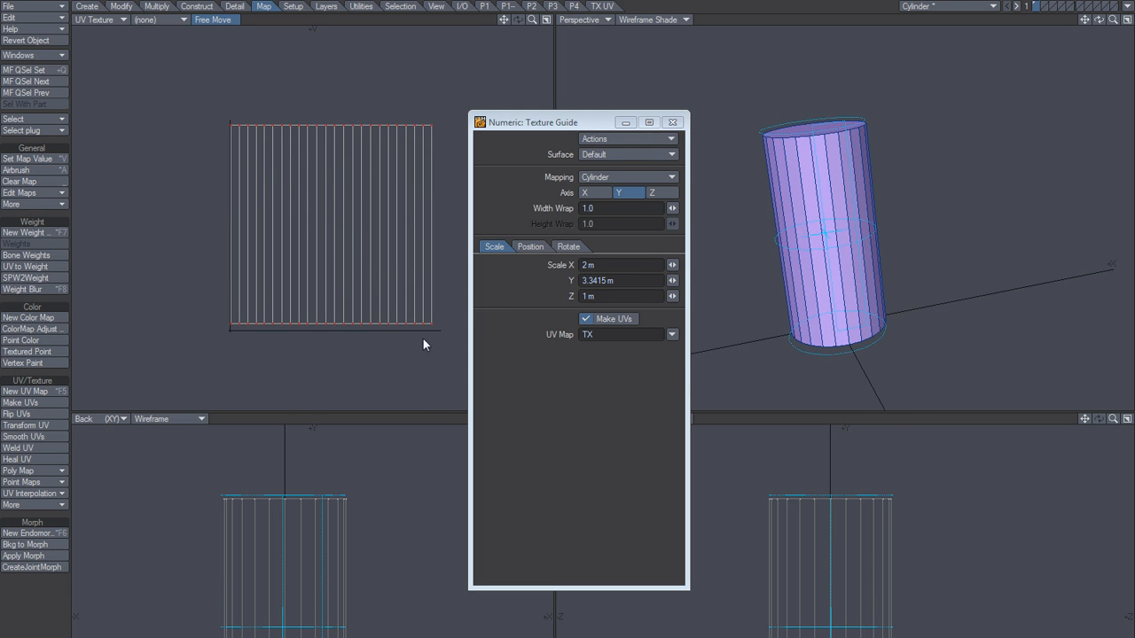
{"action": "mouse_move", "coordinate": [372, 204]}
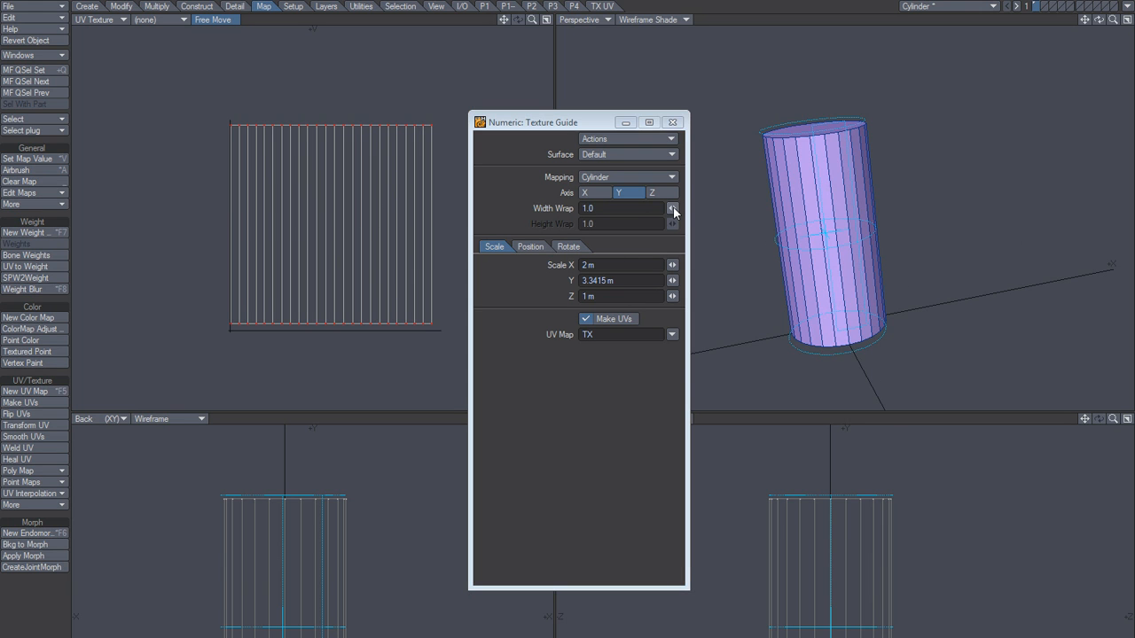
Resize the projected UVs with the Size tool, then drop it, leaving the UV view empty
{"action": "left_click", "coordinate": [673, 206]}
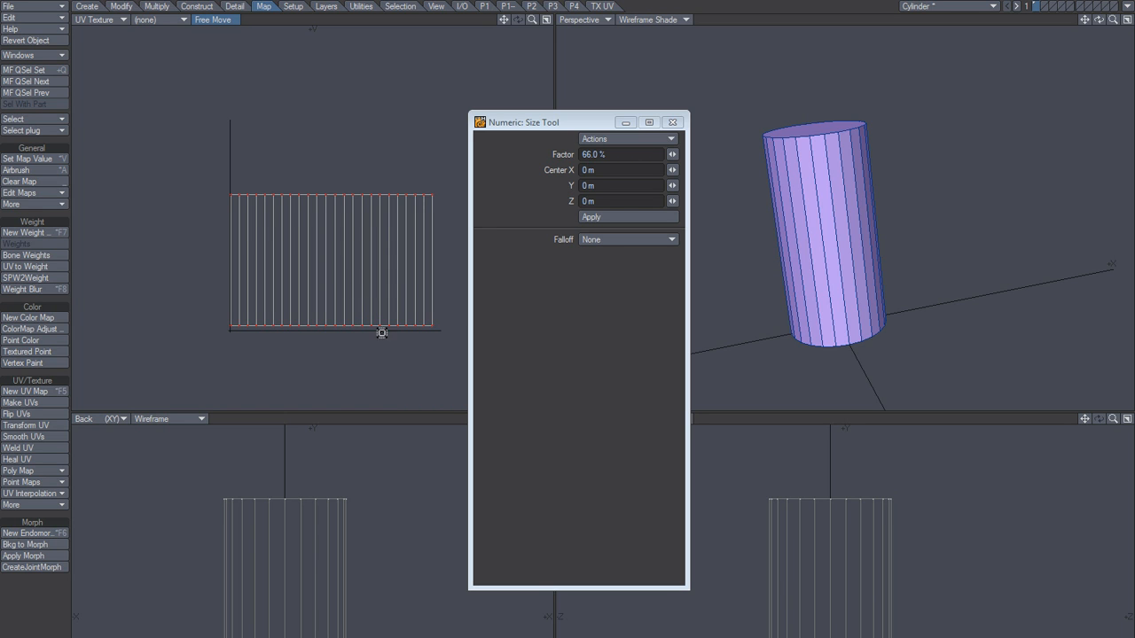
{"action": "mouse_move", "coordinate": [382, 315]}
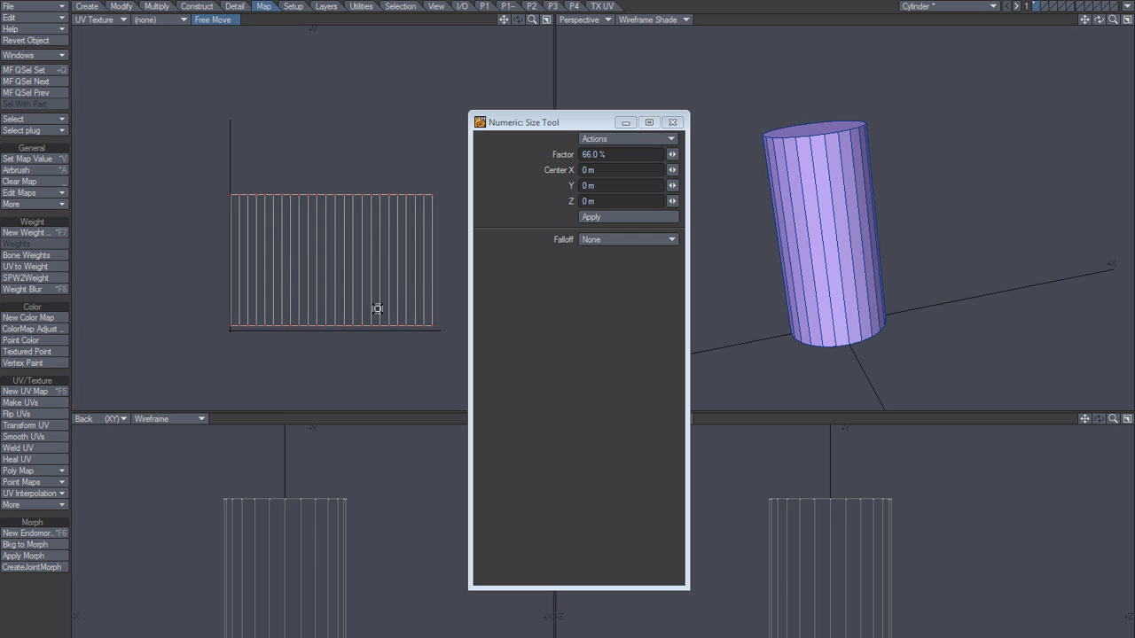
{"action": "left_click", "coordinate": [673, 121]}
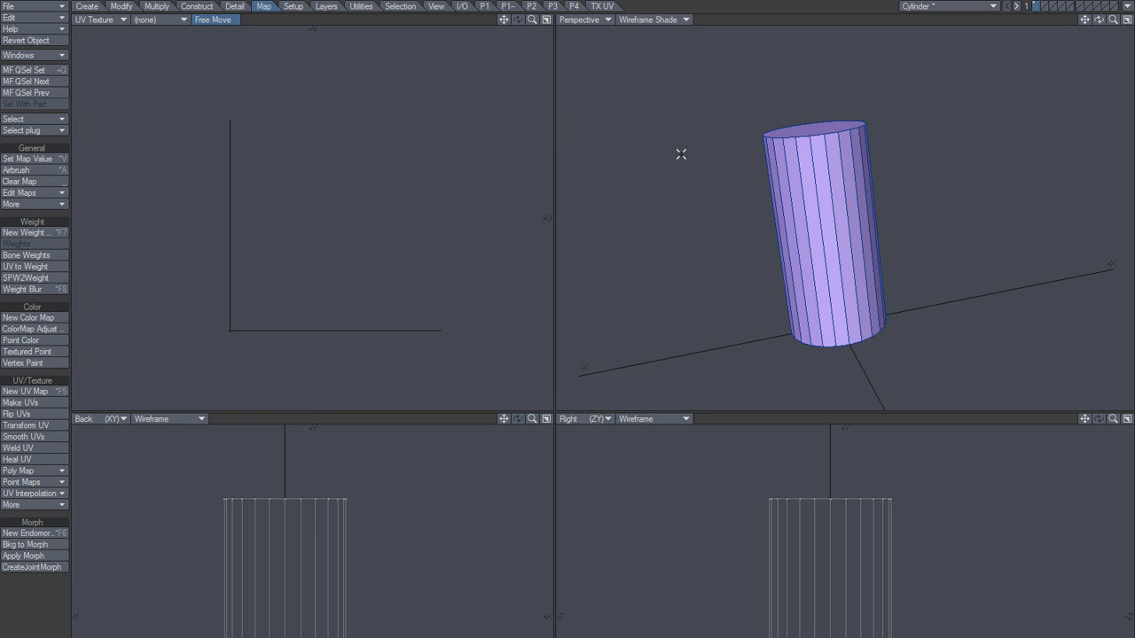
{"action": "mouse_move", "coordinate": [678, 160]}
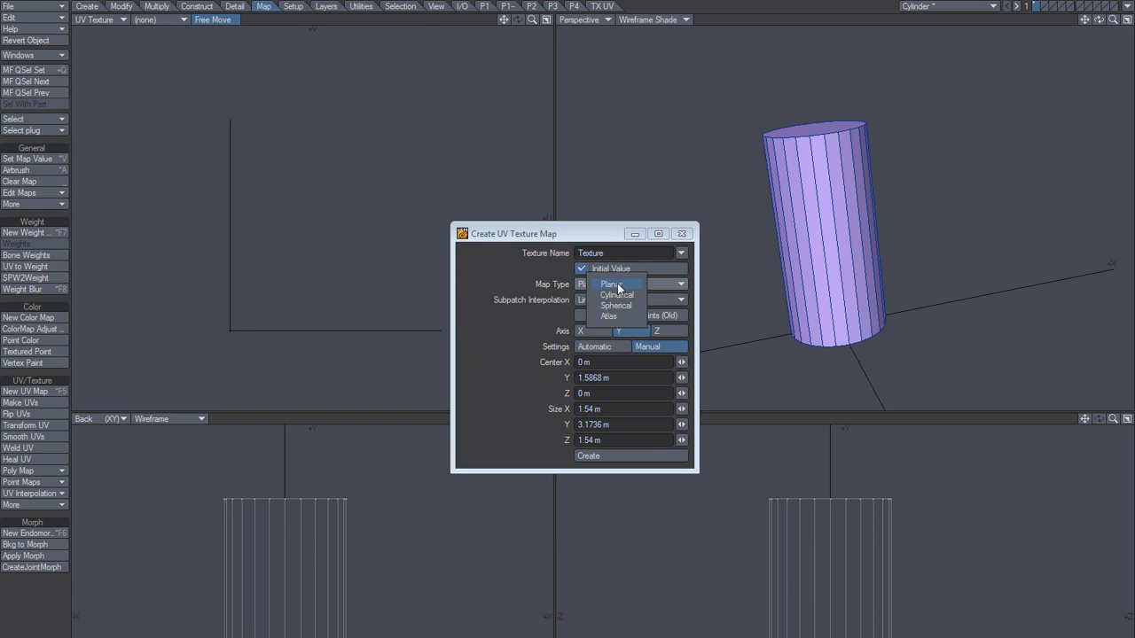
Choose the map type for the new Y-axis UV map and select its 1.54 m width value for copying
{"action": "left_click", "coordinate": [616, 295]}
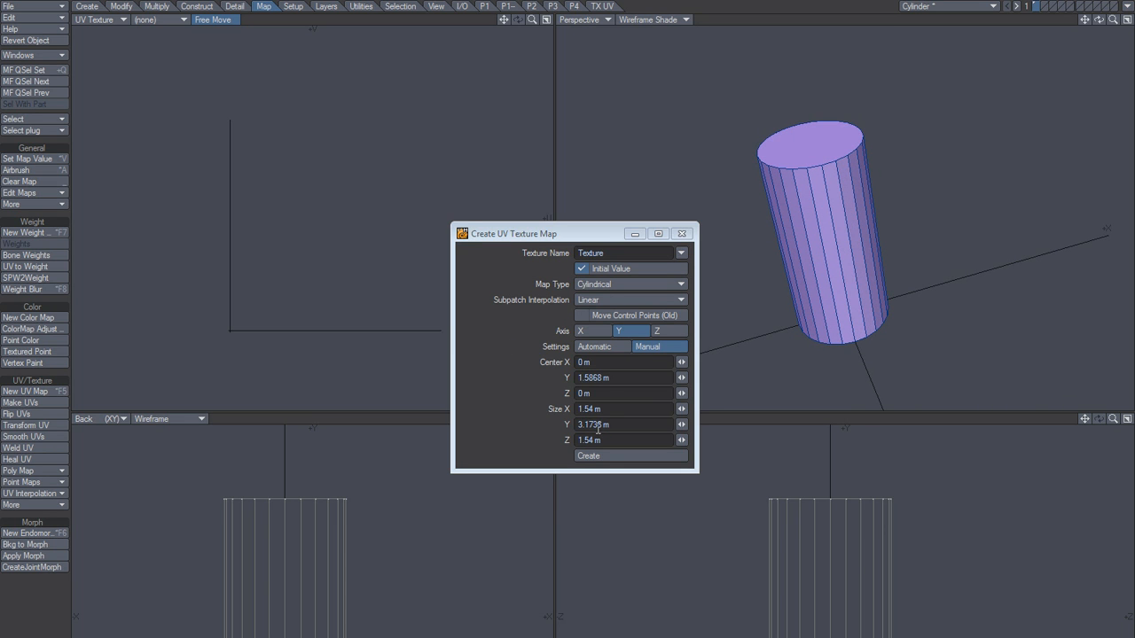
{"action": "left_click", "coordinate": [623, 408]}
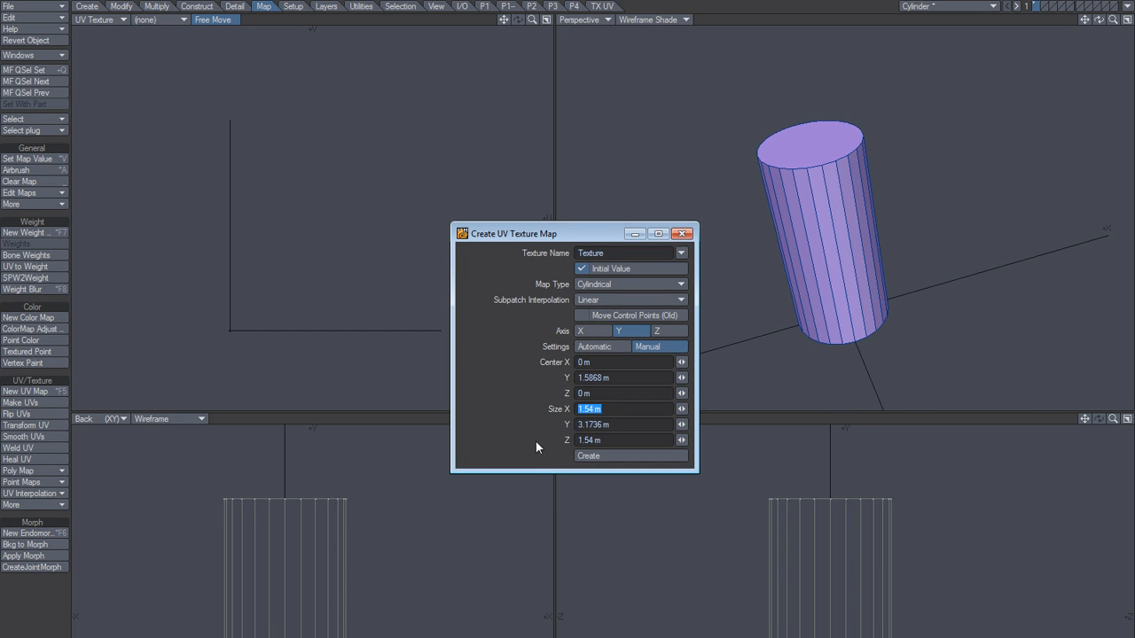
{"action": "left_click", "coordinate": [621, 409]}
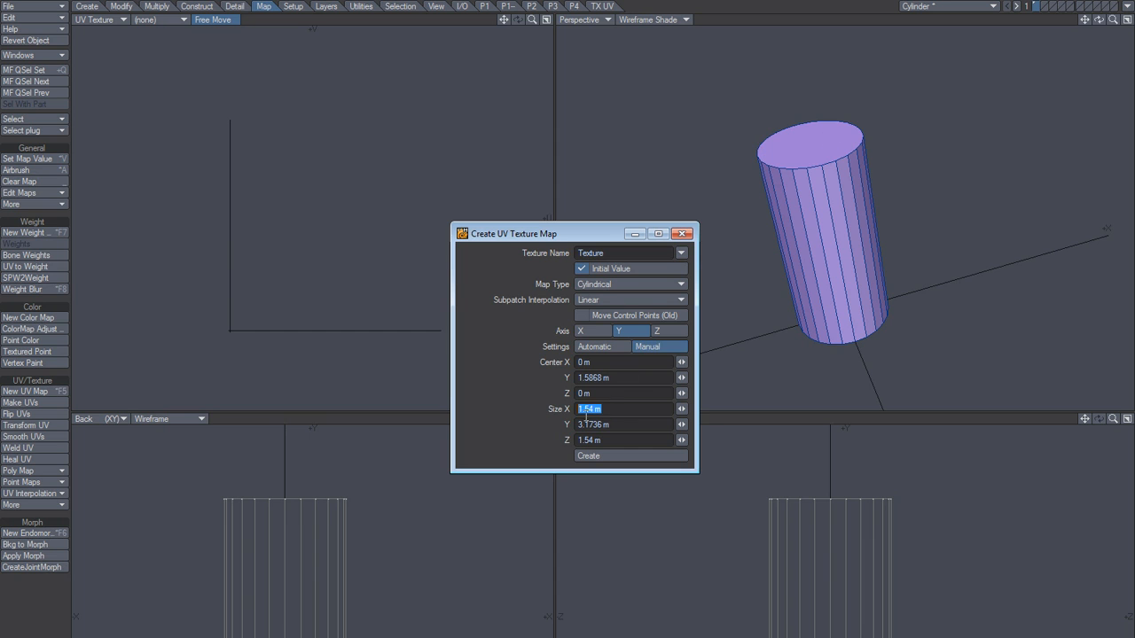
{"action": "mouse_move", "coordinate": [544, 430]}
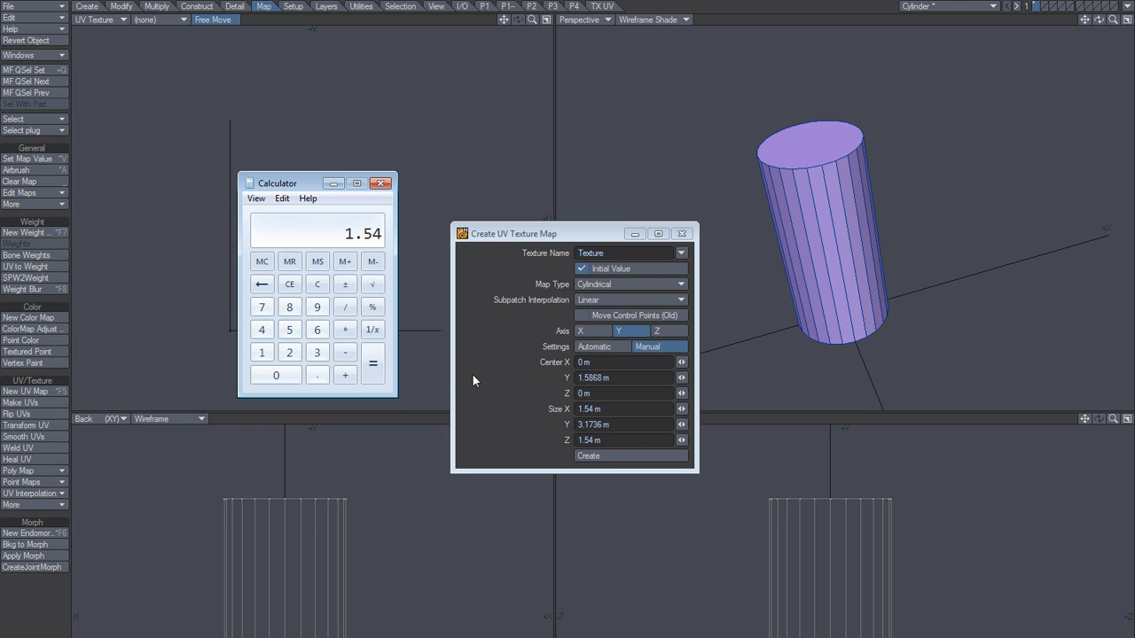
Compute 1.54 × 3.1415 = 4.83791 in Calculator and close it
{"action": "left_click", "coordinate": [316, 352]}
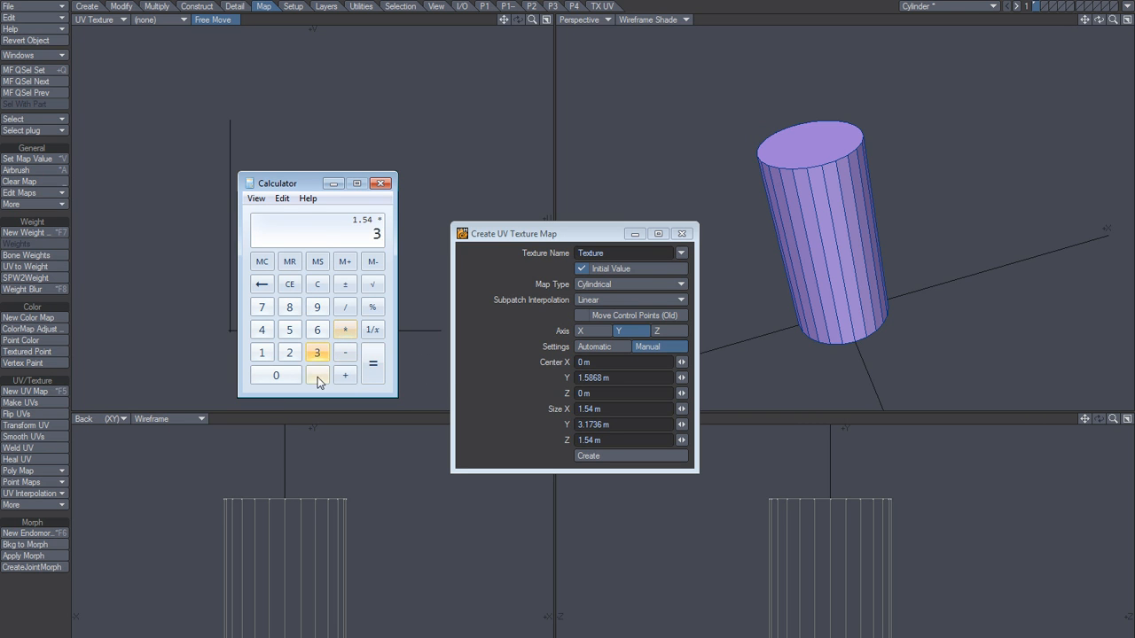
{"action": "left_click", "coordinate": [372, 364]}
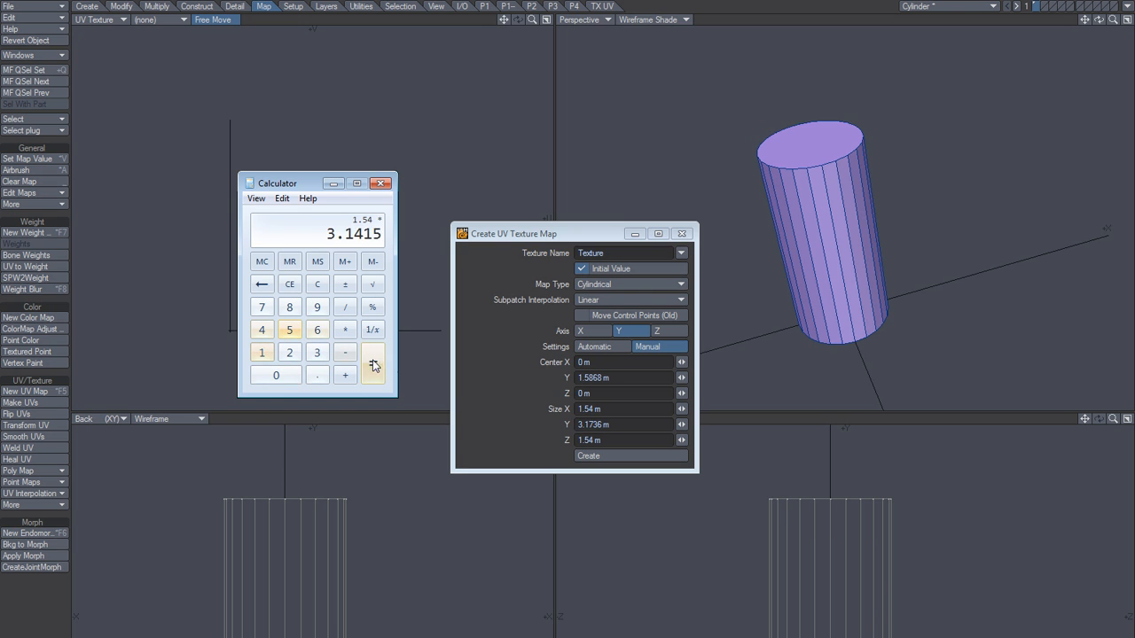
{"action": "left_click", "coordinate": [373, 363]}
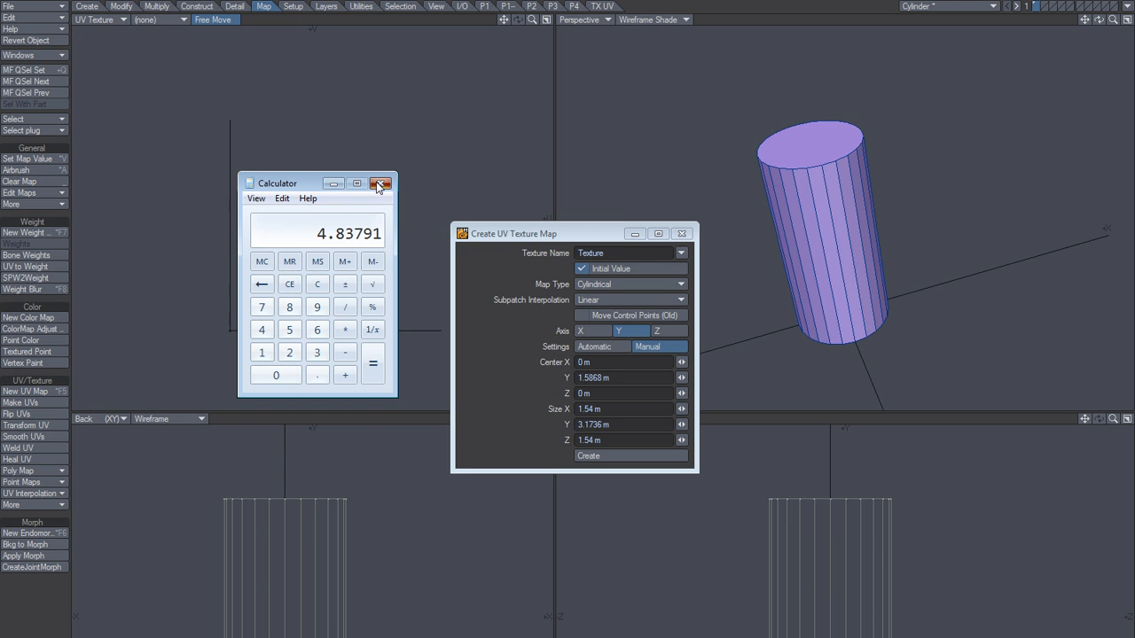
{"action": "left_click", "coordinate": [380, 184]}
{"action": "type", "text": "4.8379"}
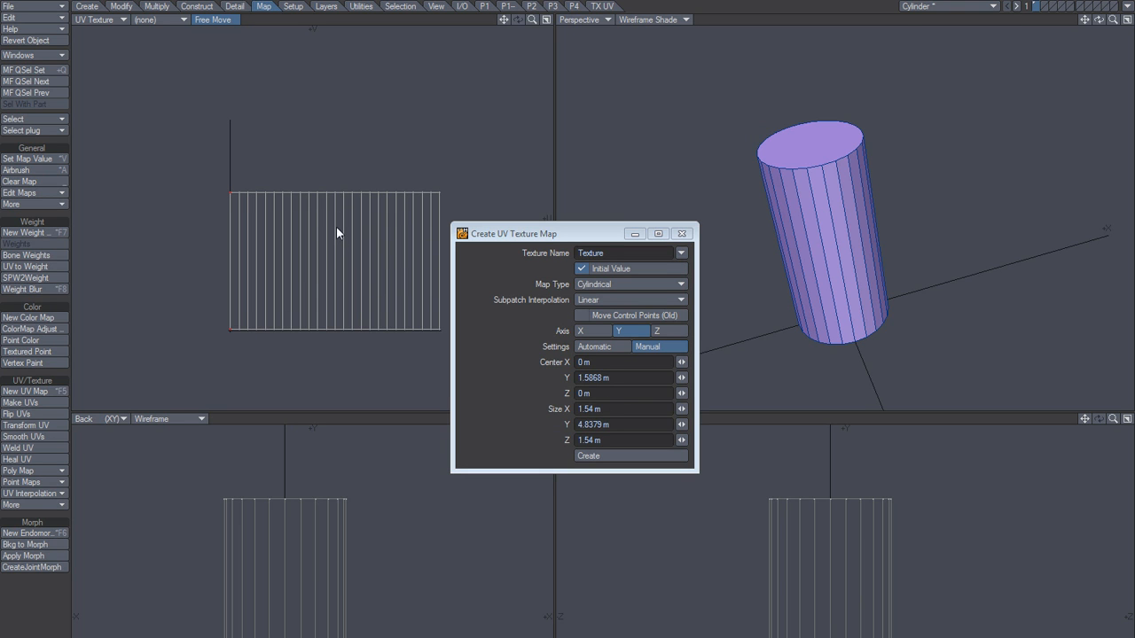
{"action": "mouse_move", "coordinate": [551, 398]}
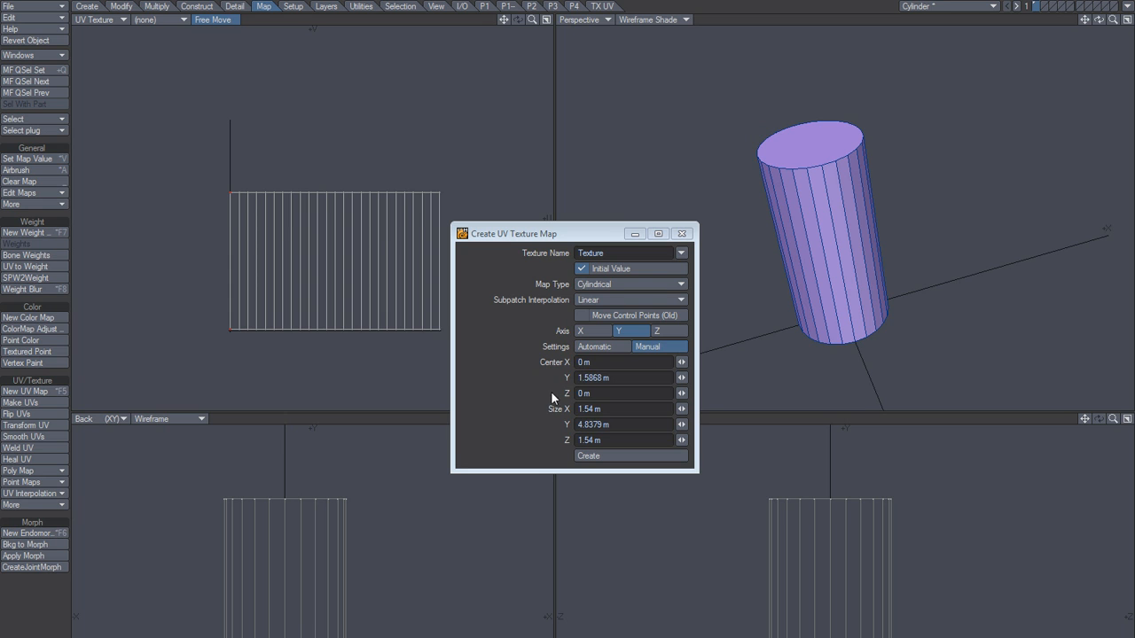
{"action": "mouse_move", "coordinate": [818, 295]}
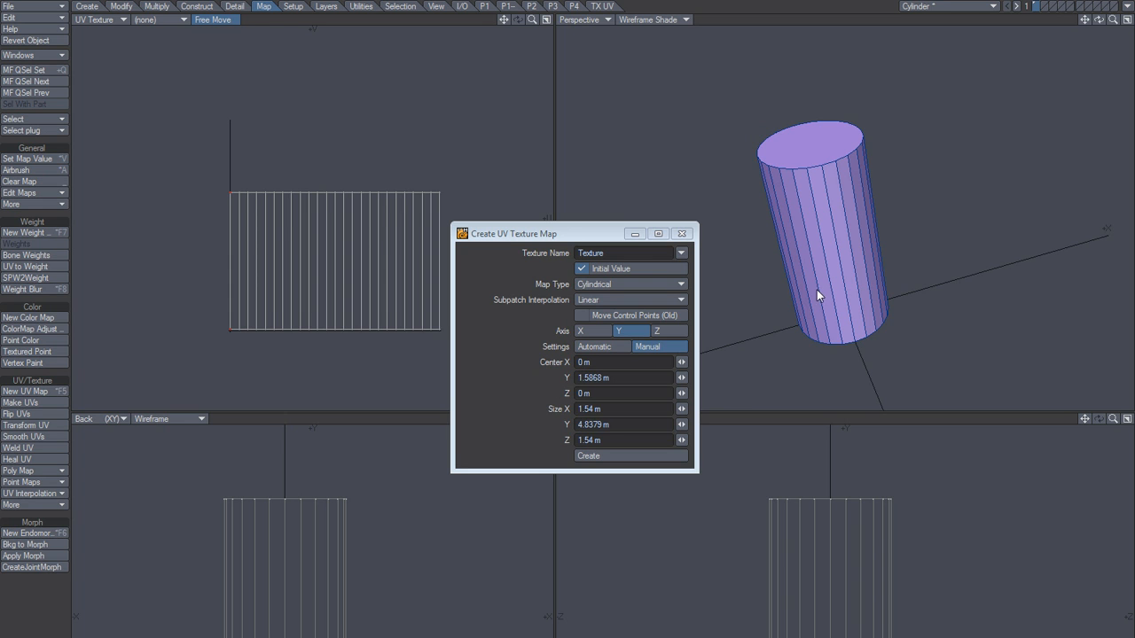
{"action": "mouse_move", "coordinate": [814, 149]}
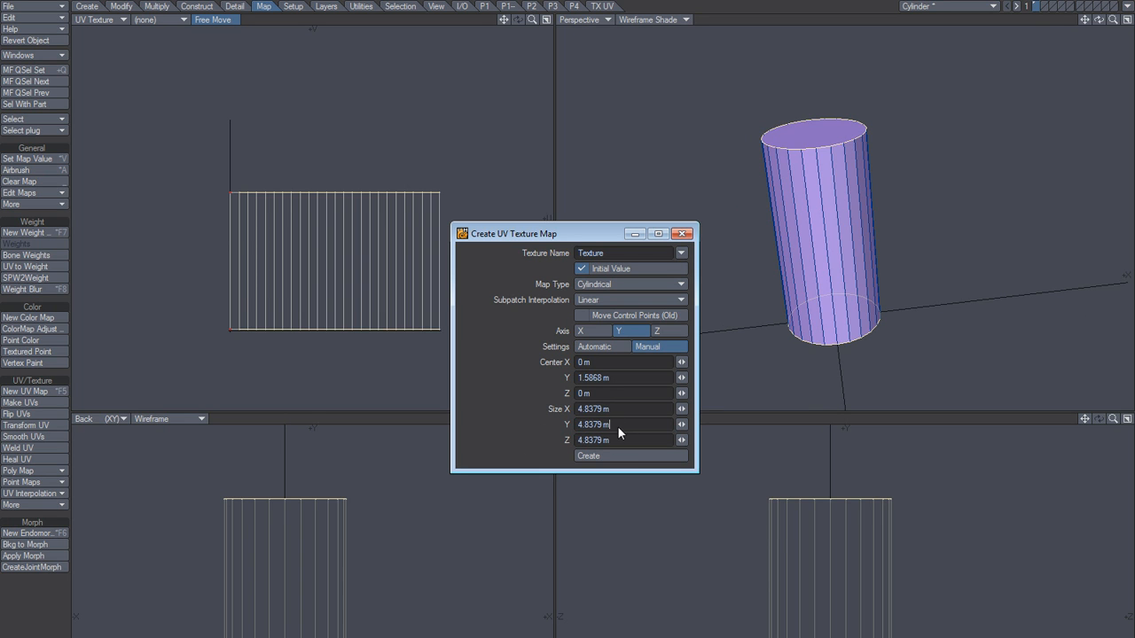
Switch the map type to Planar for the caps, create it, and close the Create UV Texture Map window
{"action": "left_click", "coordinate": [629, 283]}
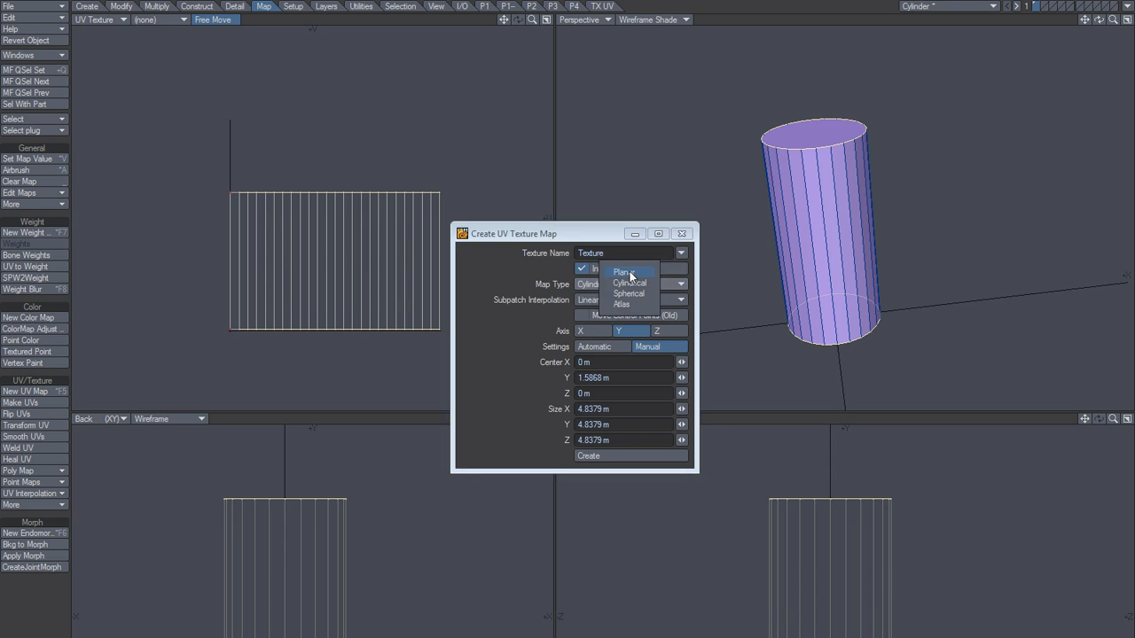
{"action": "left_click", "coordinate": [625, 271]}
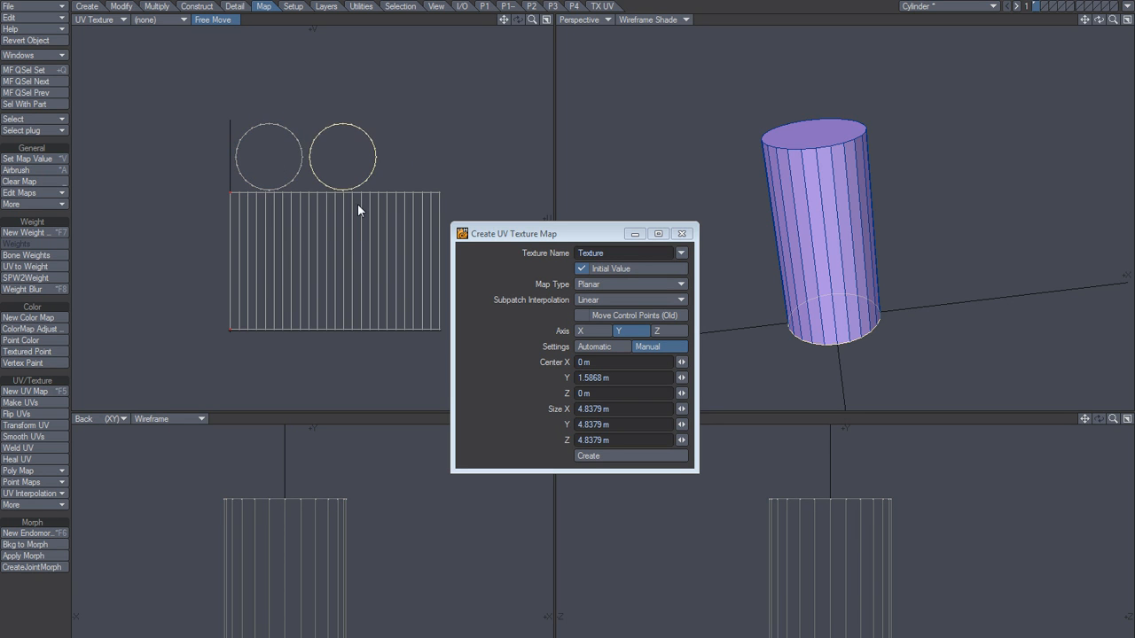
{"action": "left_click", "coordinate": [587, 455]}
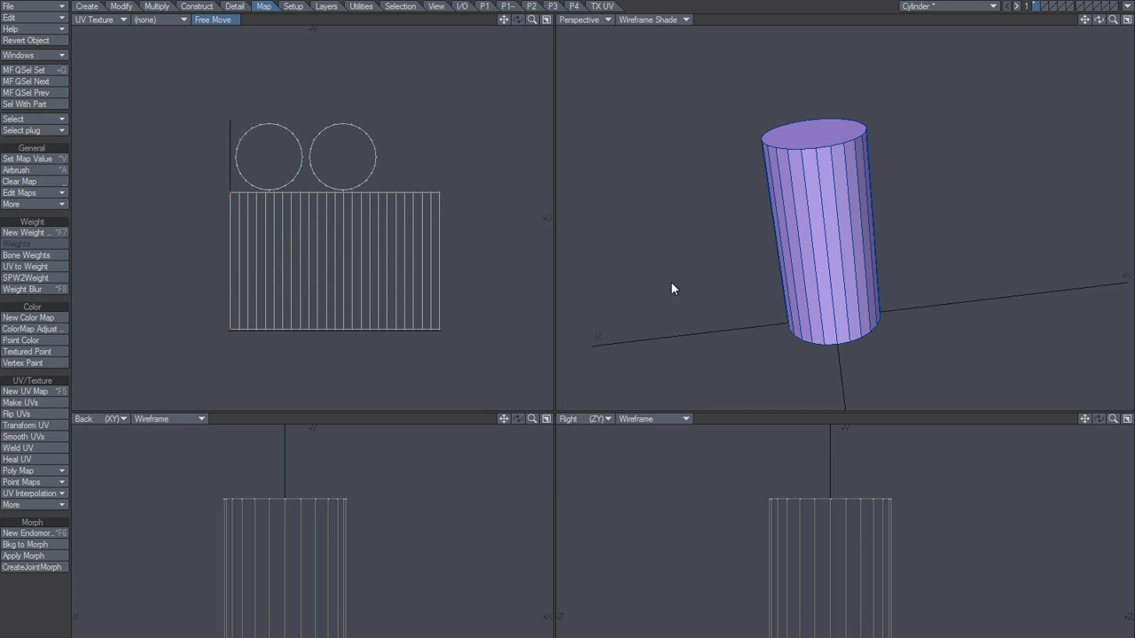
{"action": "left_click_drag", "start_coordinate": [672, 288], "coordinate": [805, 218]}
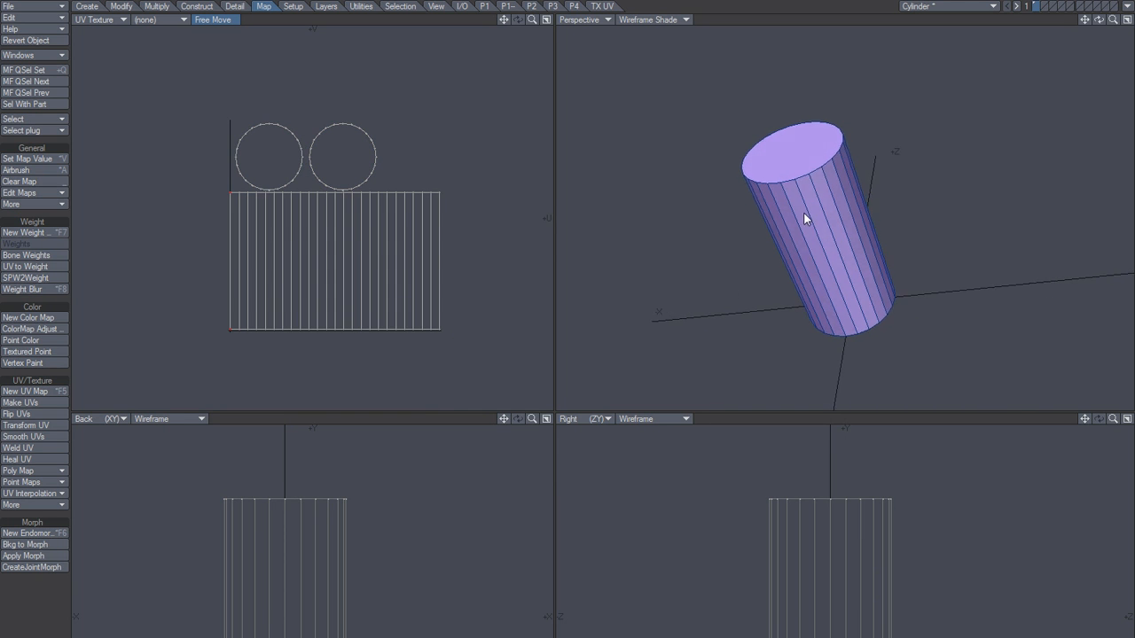
{"action": "left_click_drag", "start_coordinate": [806, 219], "coordinate": [780, 273]}
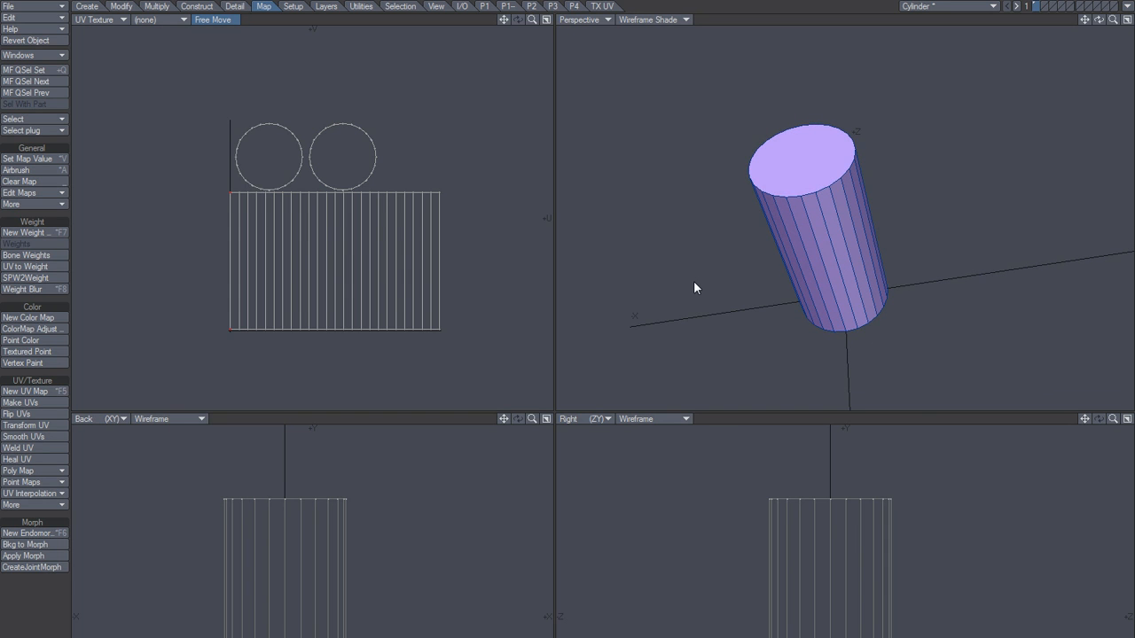
{"action": "left_click", "coordinate": [27, 391]}
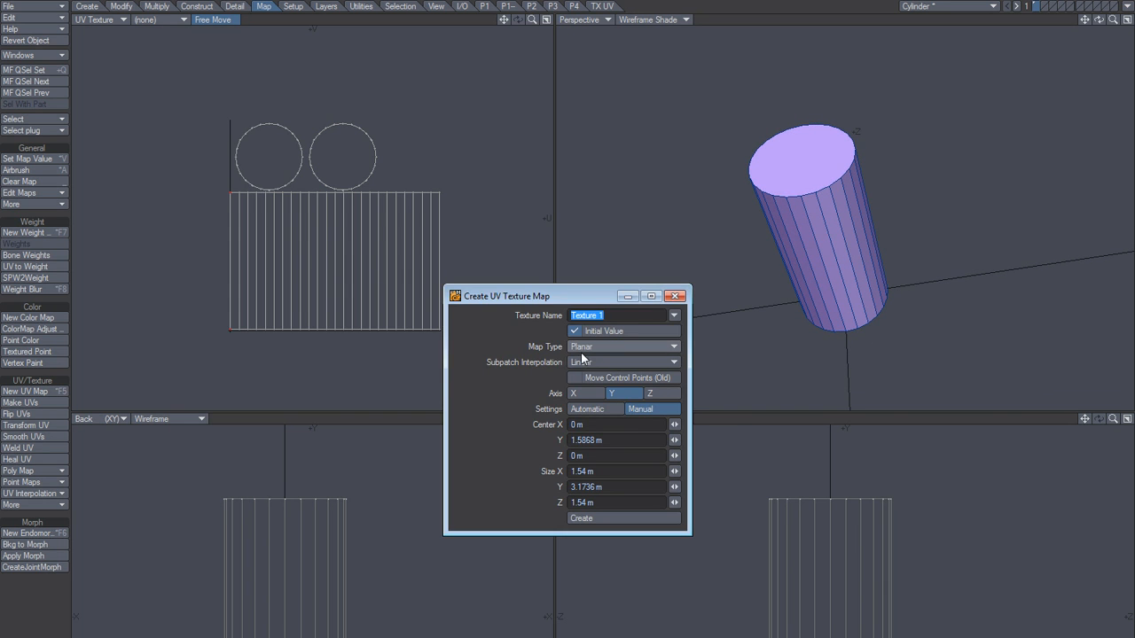
{"action": "left_click", "coordinate": [623, 346]}
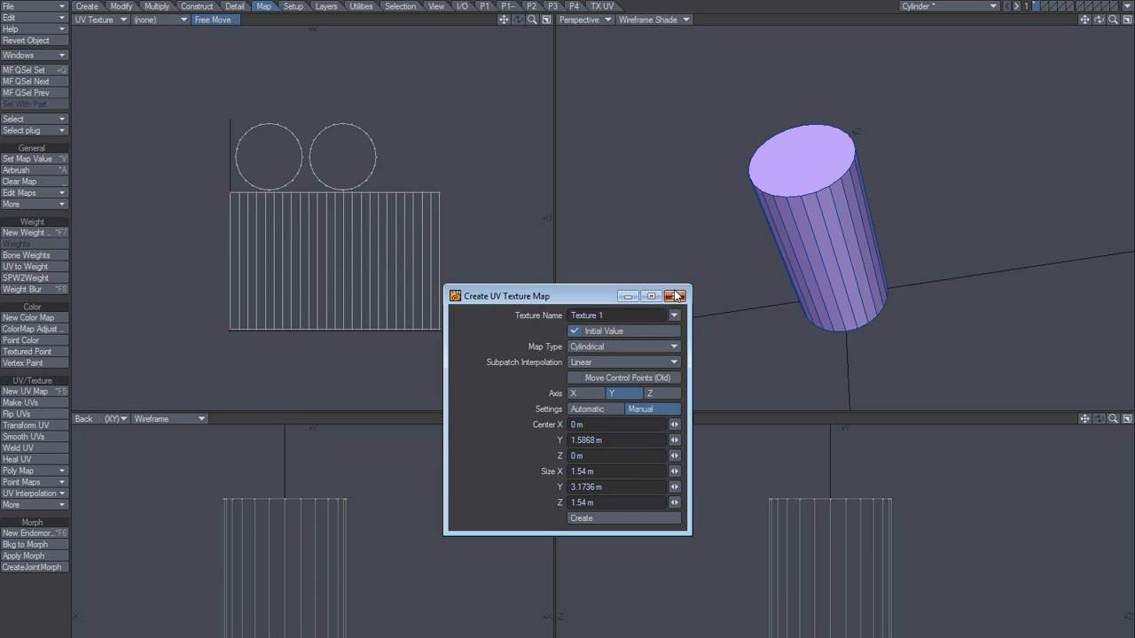
{"action": "left_click", "coordinate": [677, 296]}
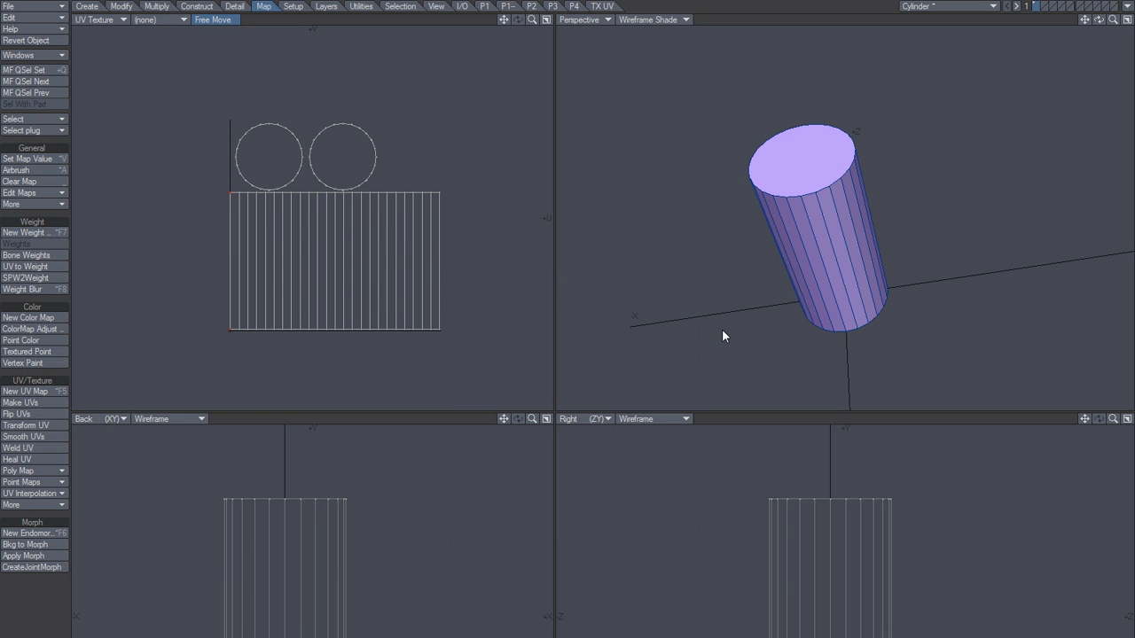